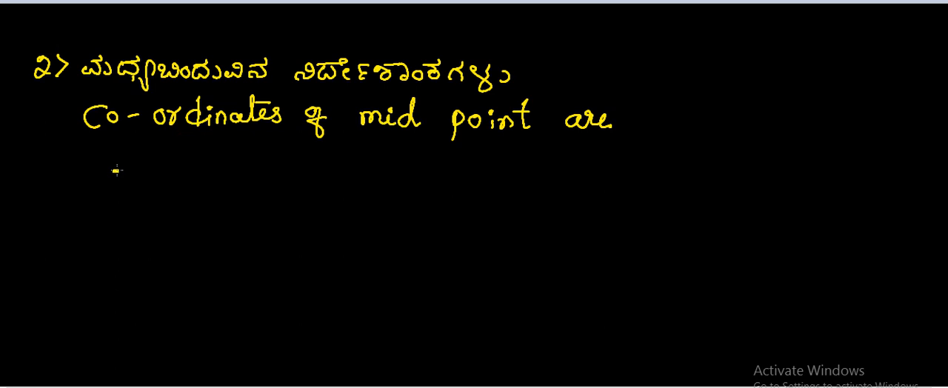
Draw the horizontal segment AB with a midpoint tick and begin labelling A(x1, y1).
left_click_drag(116, 171, 249, 172)
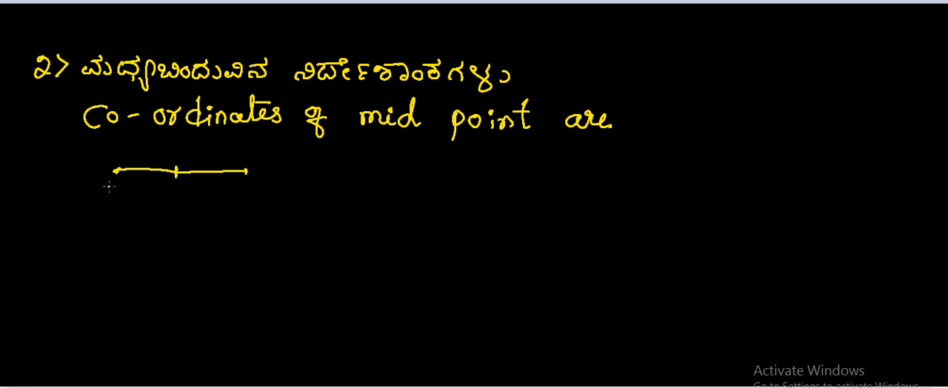
type("A(x1,y1) B(x2 y2")
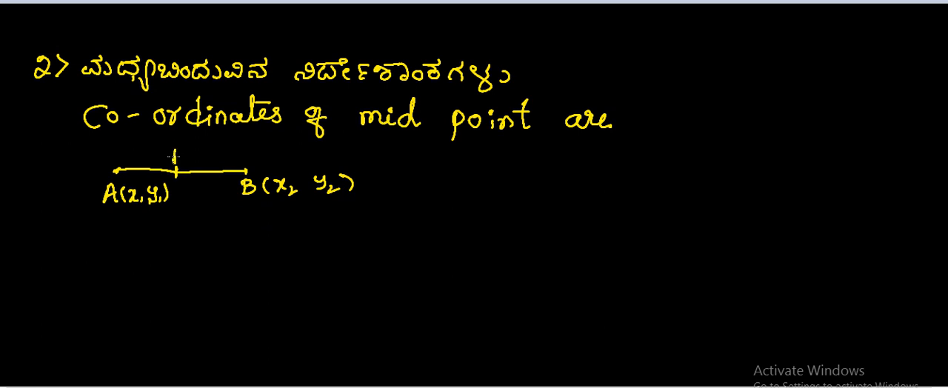
Begin handwriting the midpoint label P(x, y) above the tick.
type("P(")
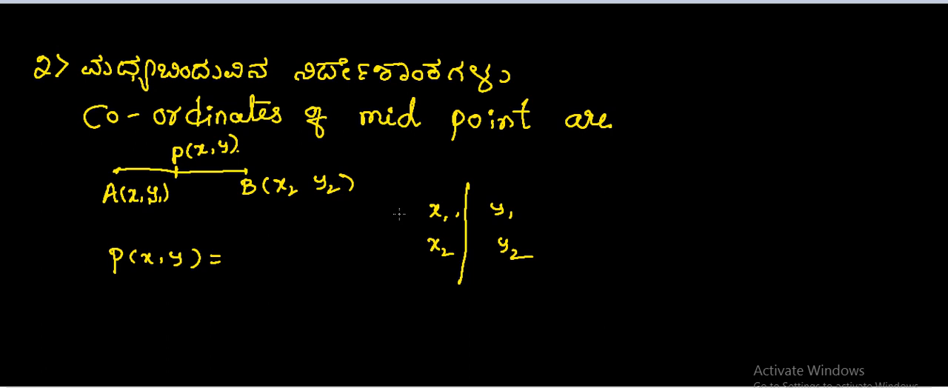
mouse_move(768, 229)
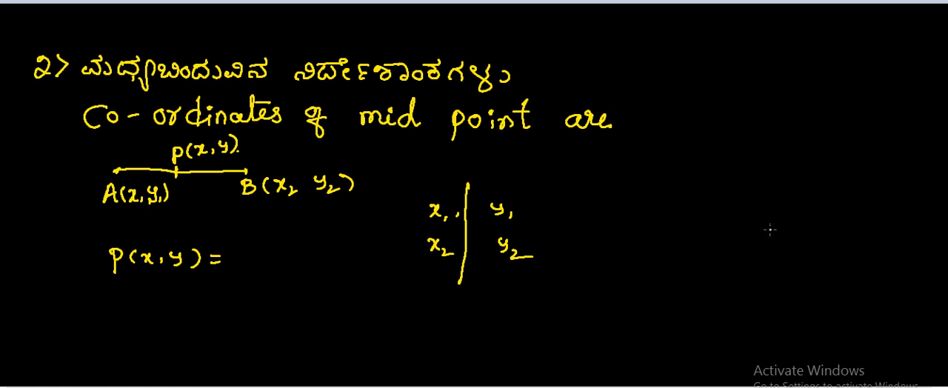
mouse_move(252, 231)
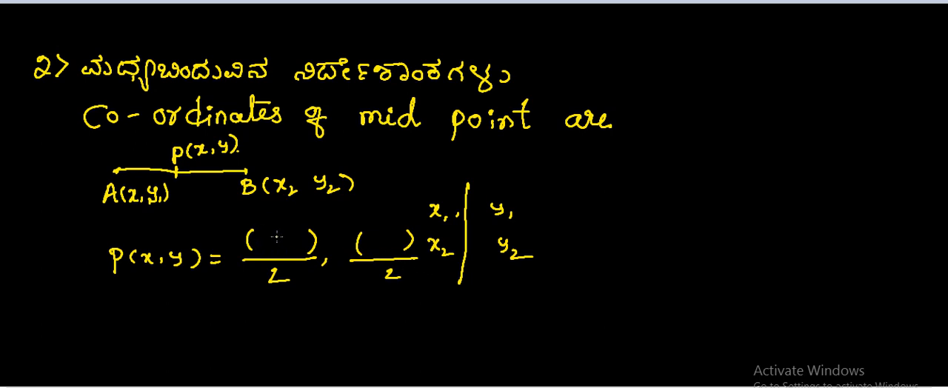
mouse_move(287, 221)
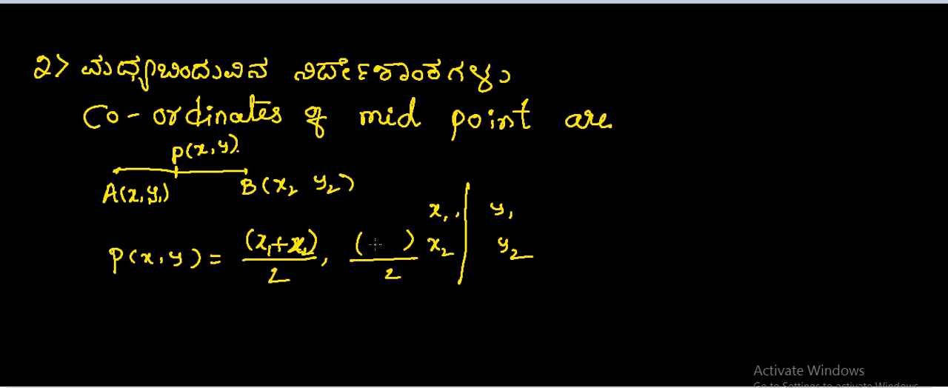
mouse_move(370, 241)
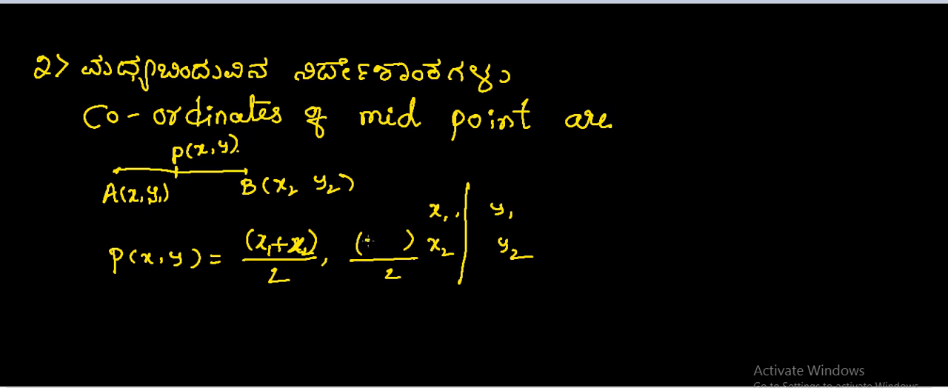